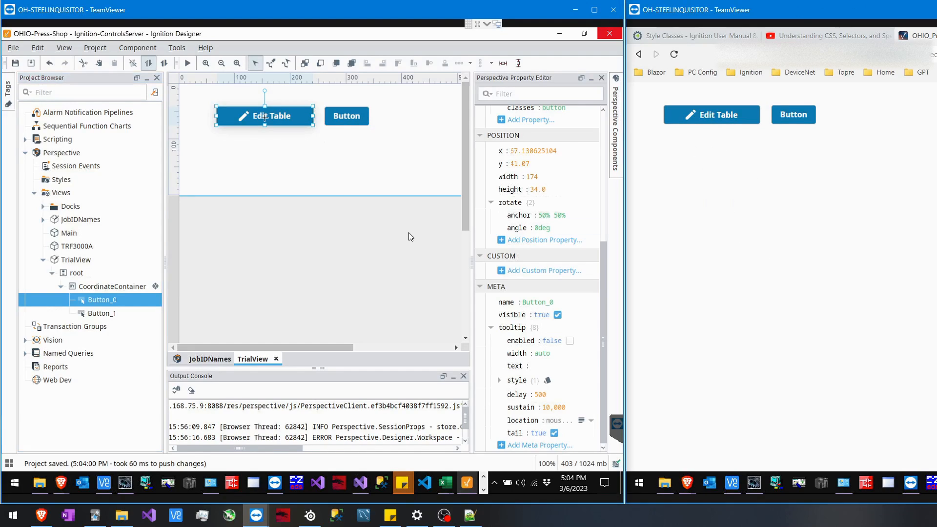
- Enable the project's advanced stylesheet (stylesheet.css) under Styles and return to TrialView
left_click(113, 286)
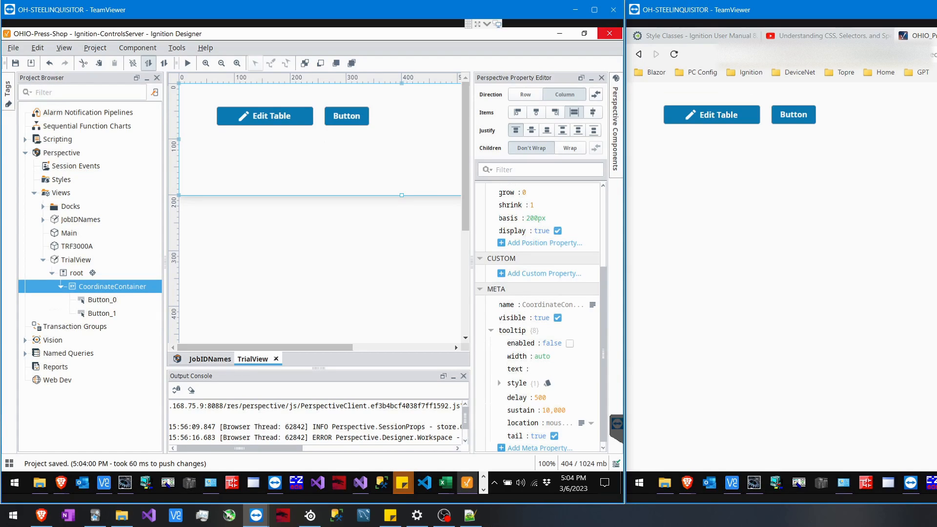
mouse_move(387, 243)
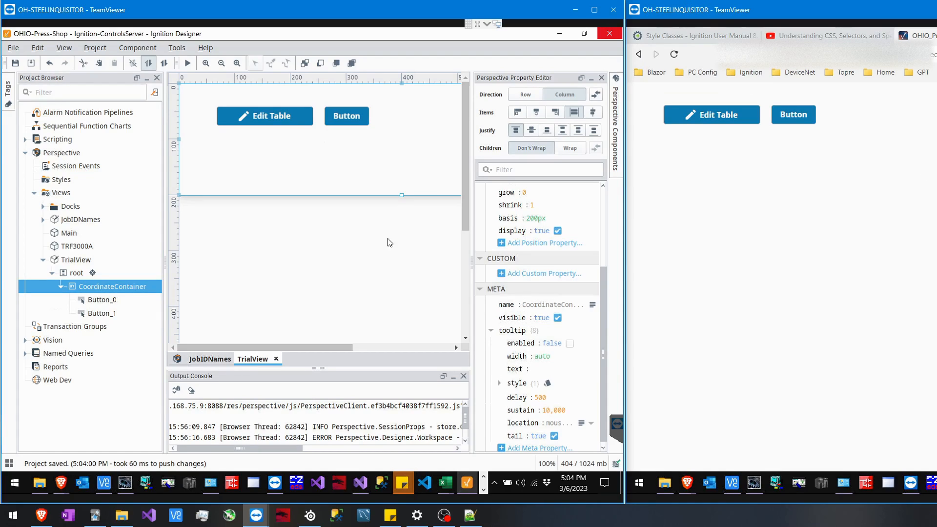
mouse_move(507, 297)
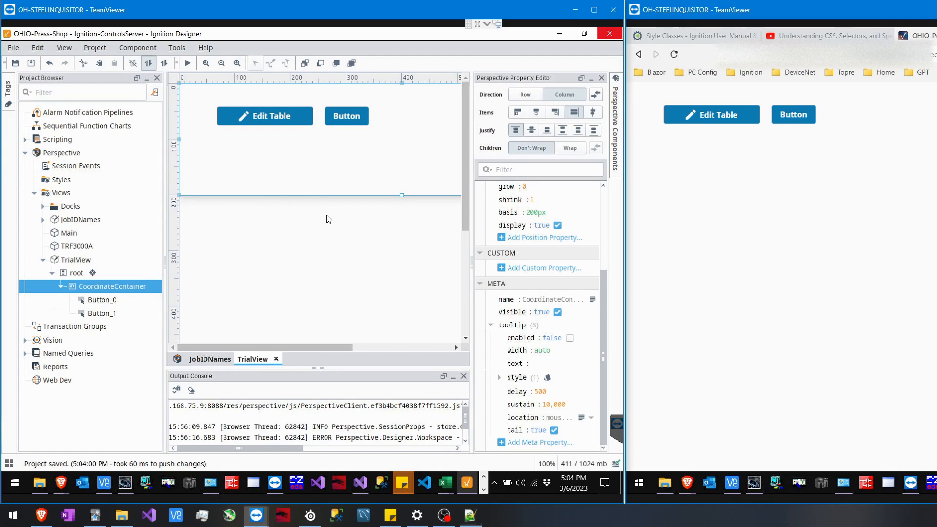
left_click(76, 273)
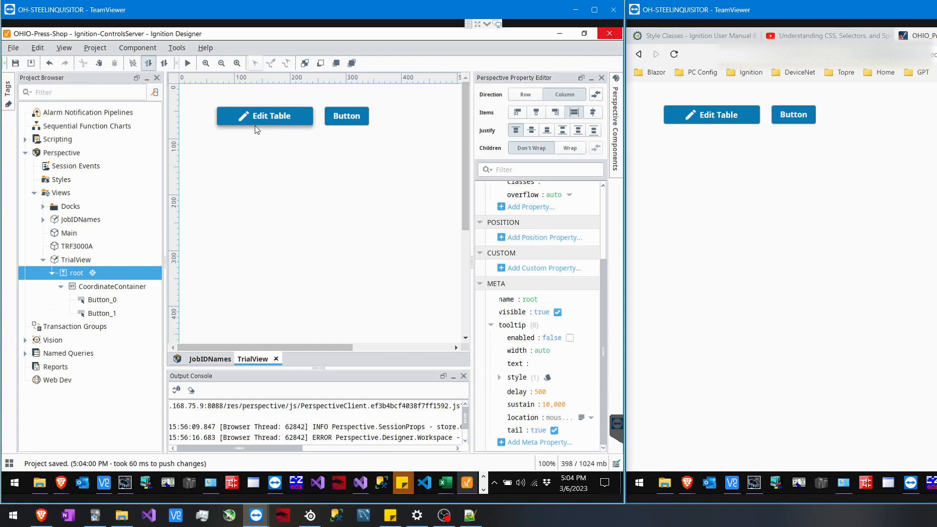
mouse_move(255, 156)
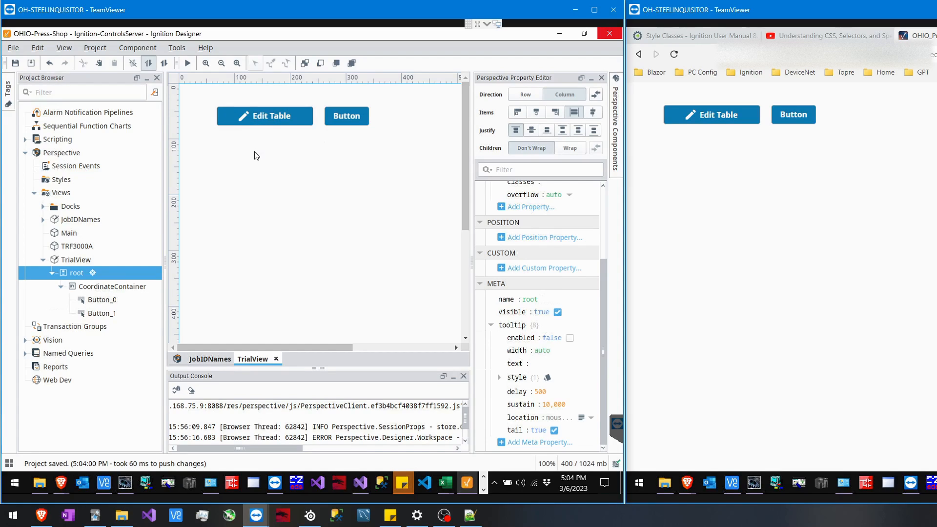
mouse_move(275, 185)
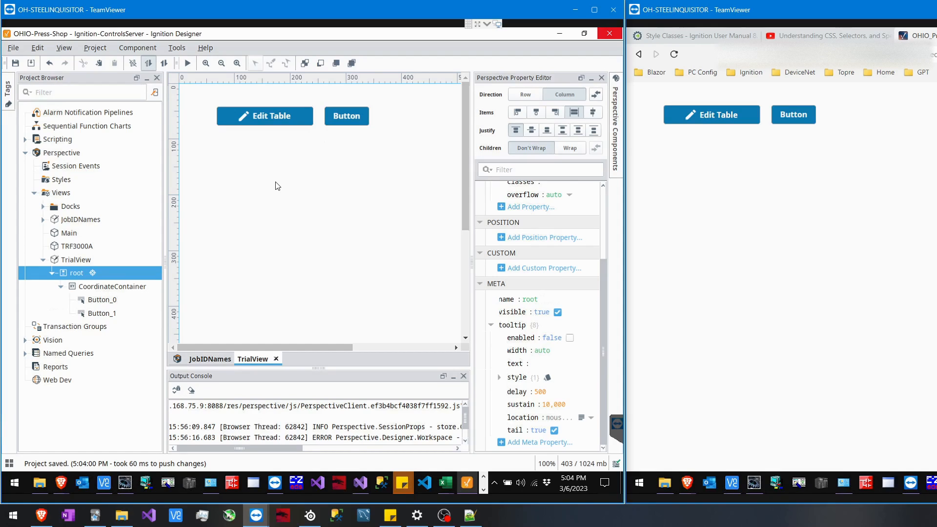
left_click(60, 180)
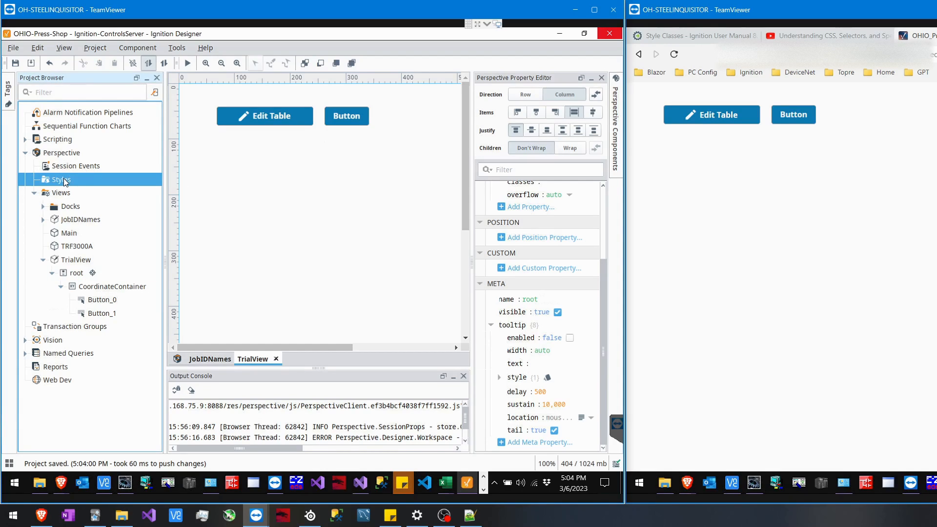
right_click(58, 179)
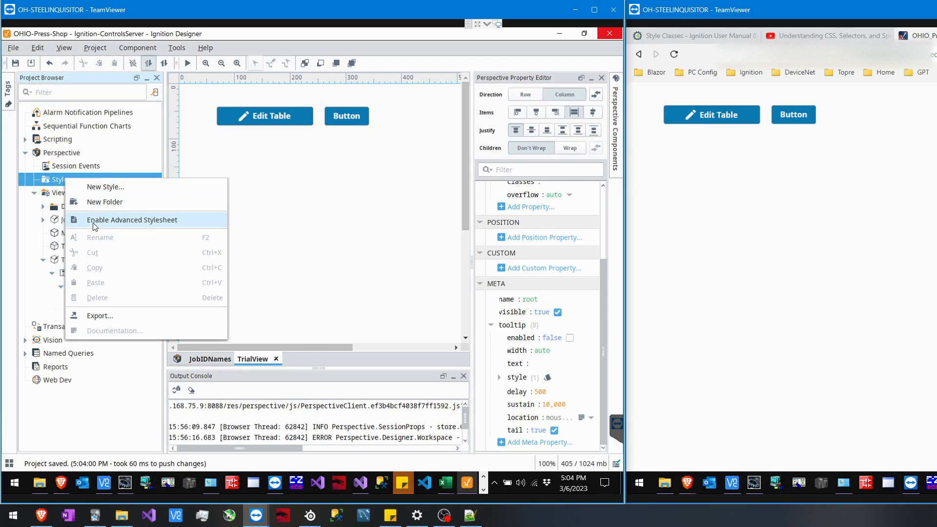
left_click(132, 219)
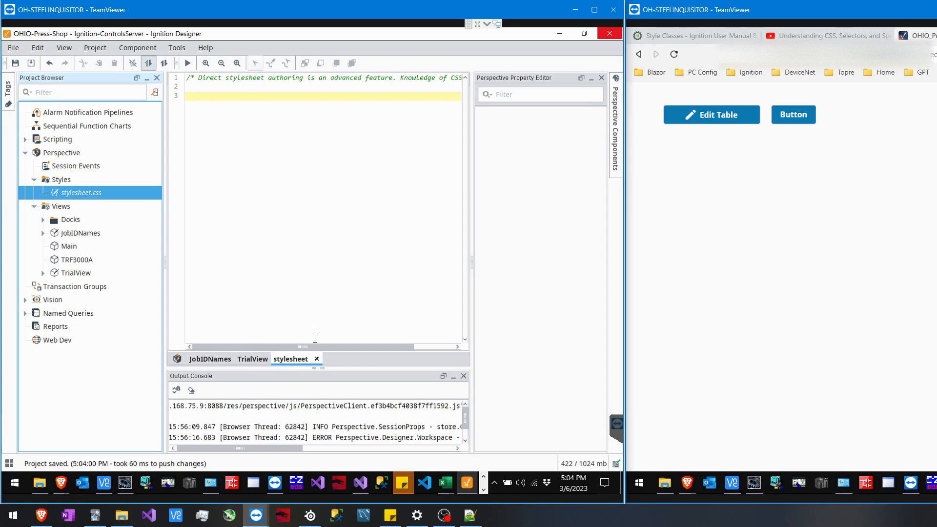
left_click(76, 272)
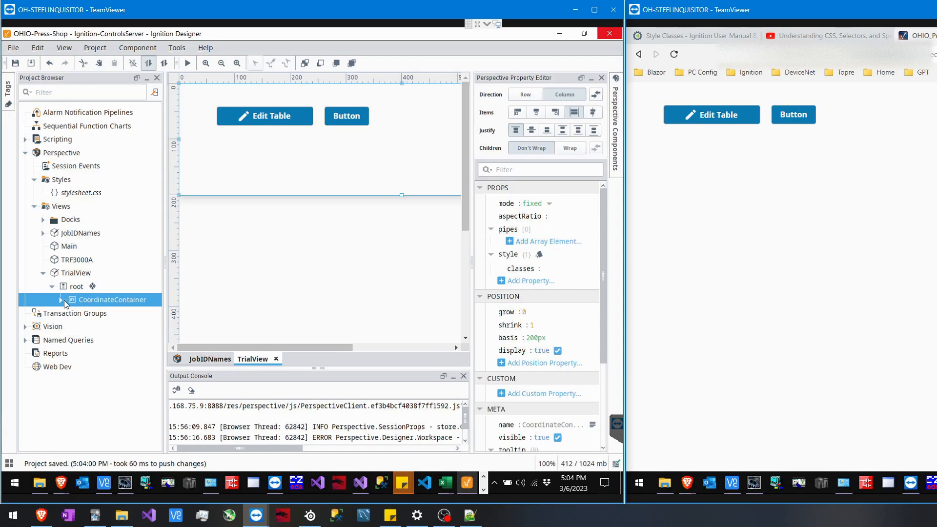
- Add a domId meta property to the Edit Table button with value Button_0
left_click(265, 117)
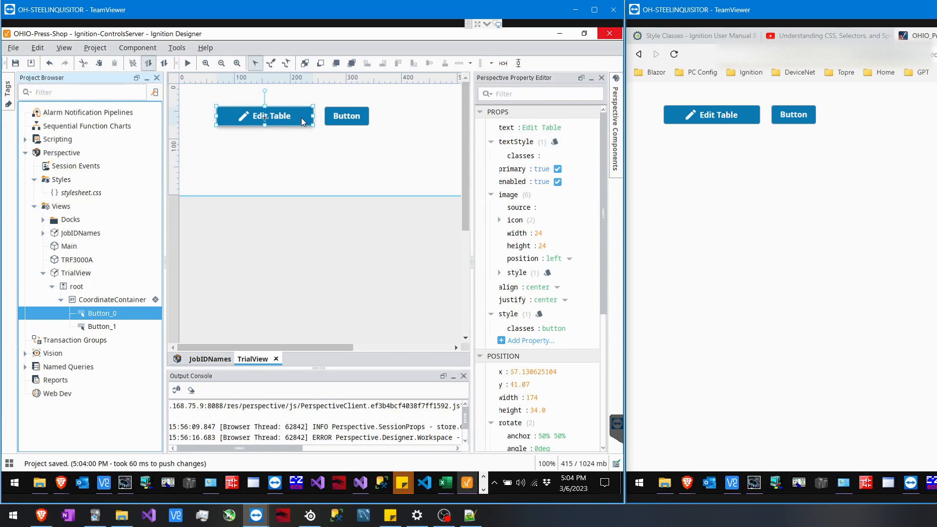
scroll("down", 3)
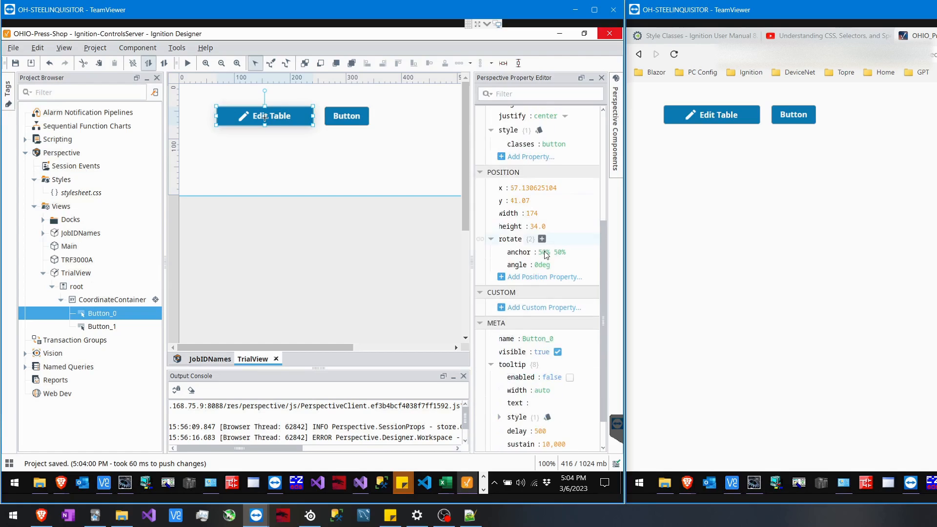
scroll("down", 3)
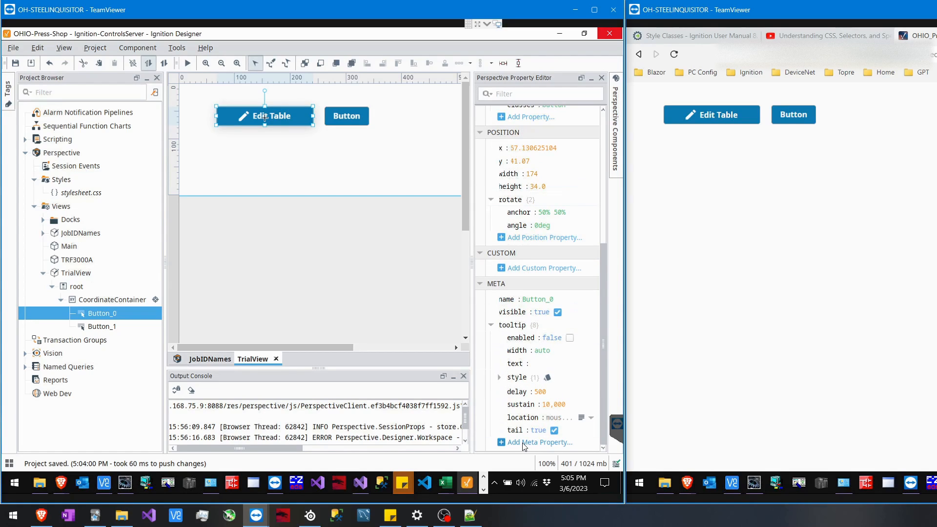
left_click(536, 441)
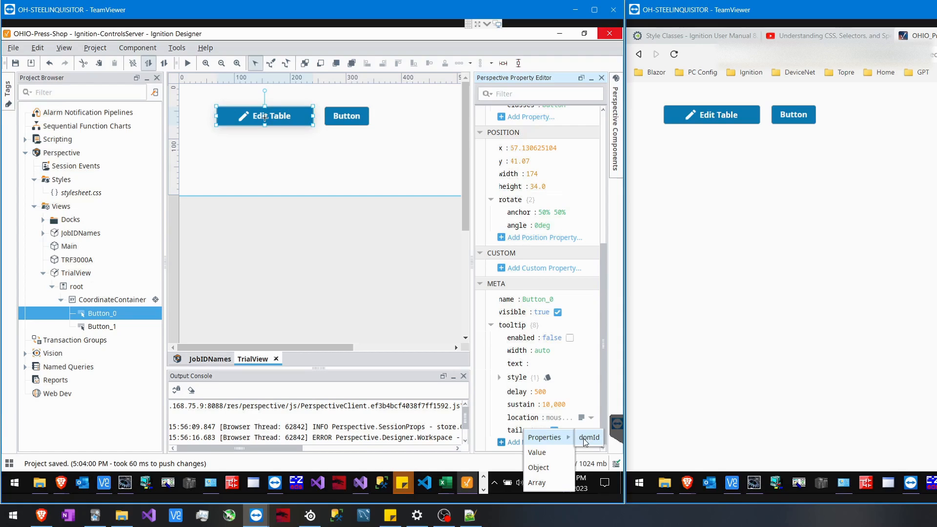
left_click(588, 437)
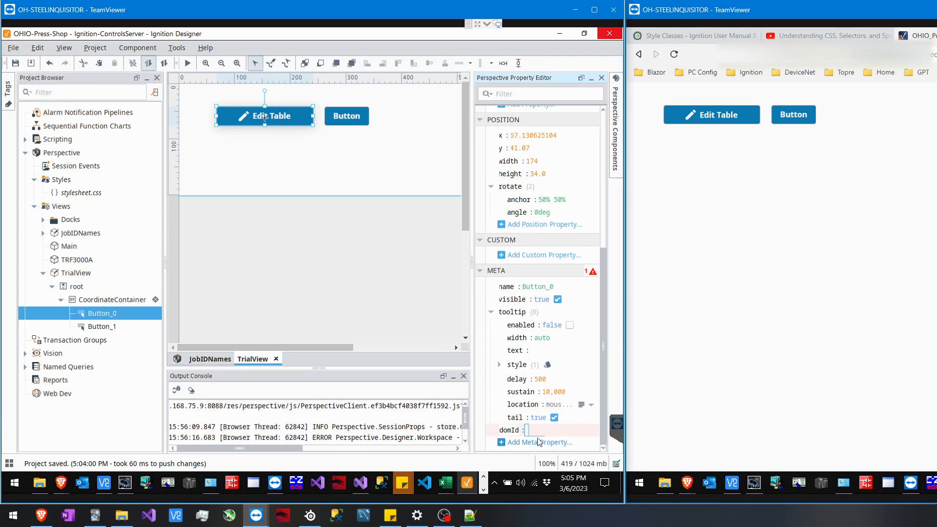
type("Button_0")
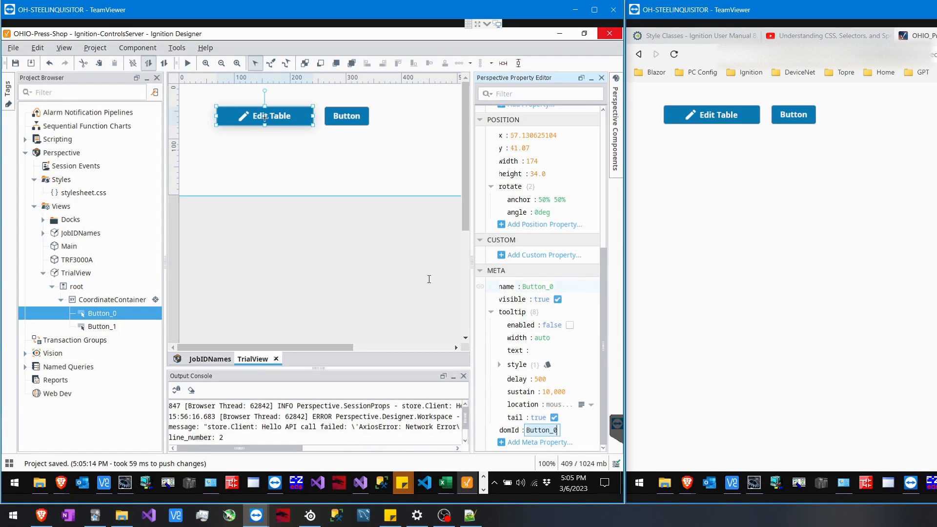
- In stylesheet.css, change the #Button_0 rule's background-color from black to purple
left_click(82, 192)
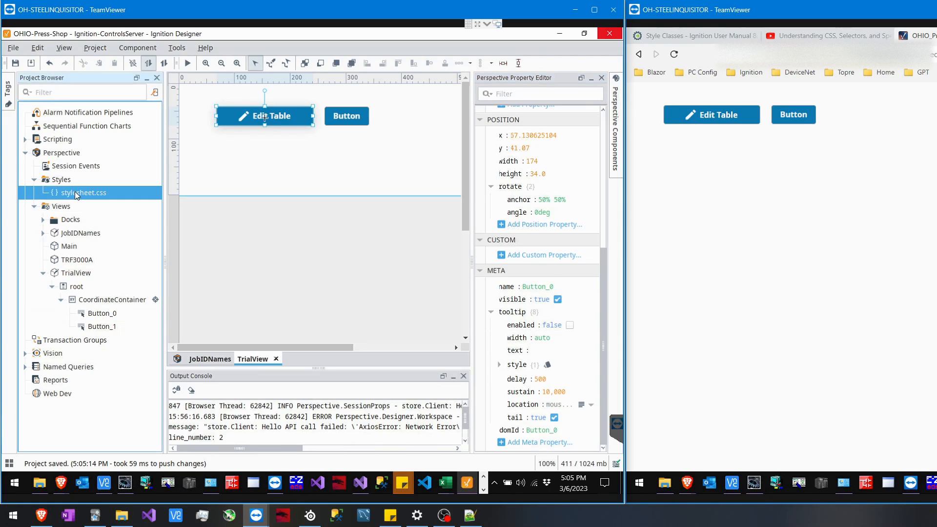
double_click(83, 192)
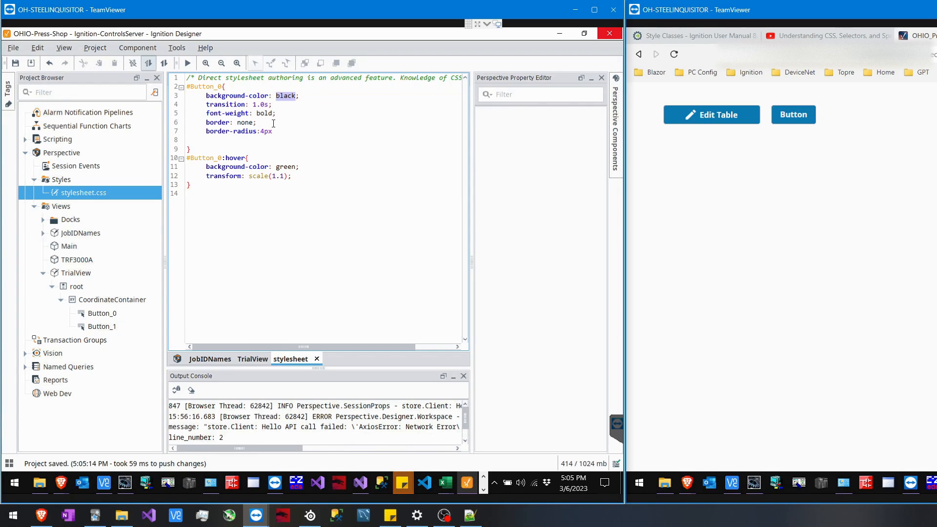
type("purple")
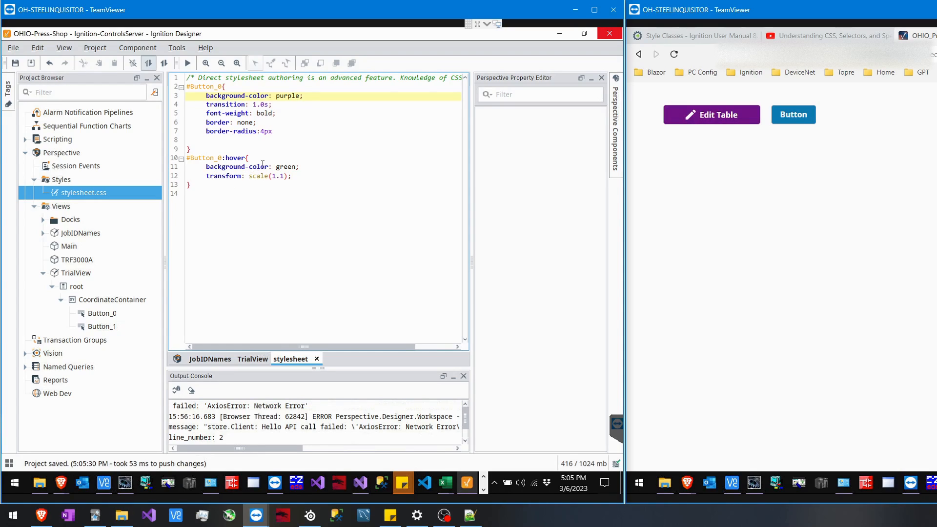
left_click(190, 87)
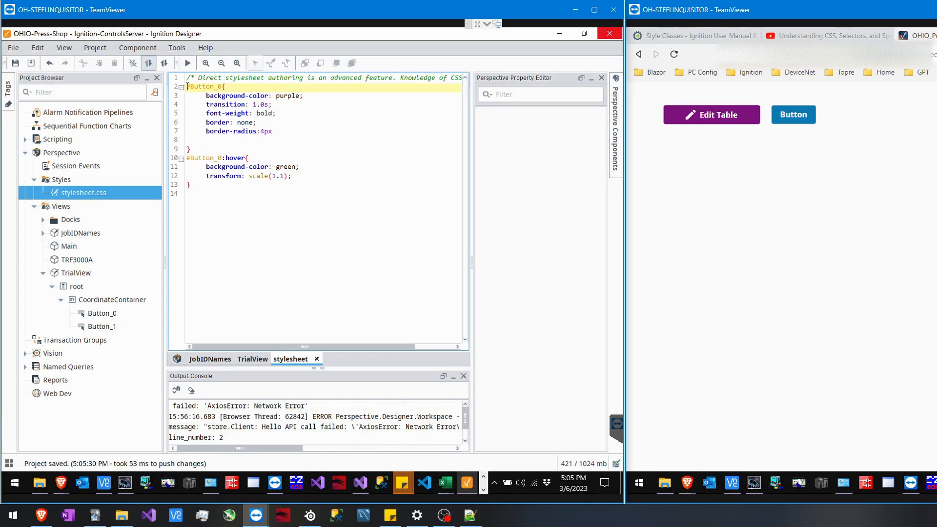
left_click(200, 86)
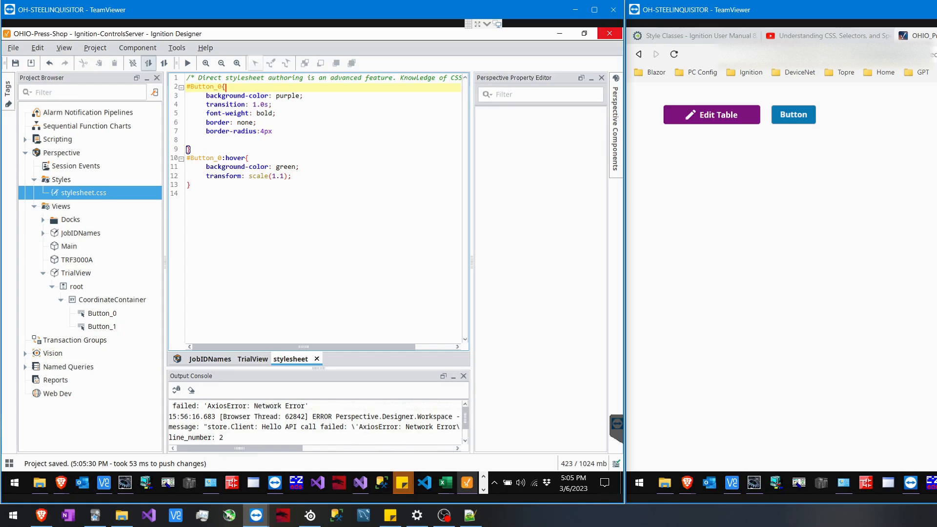
mouse_move(474, 122)
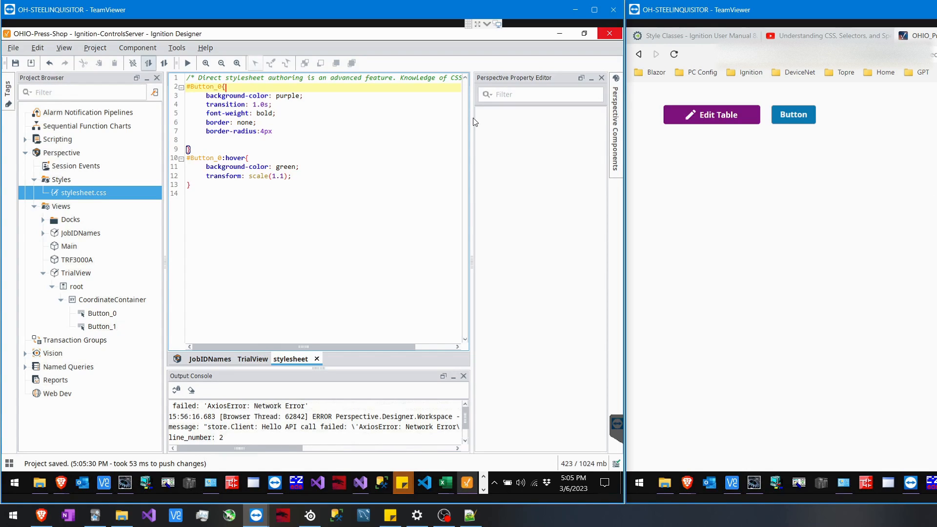
mouse_move(733, 208)
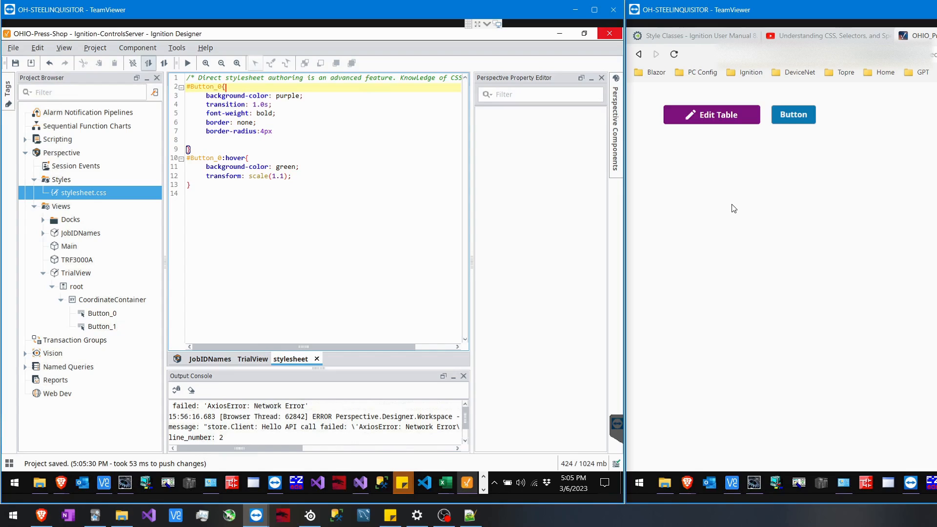
mouse_move(704, 205)
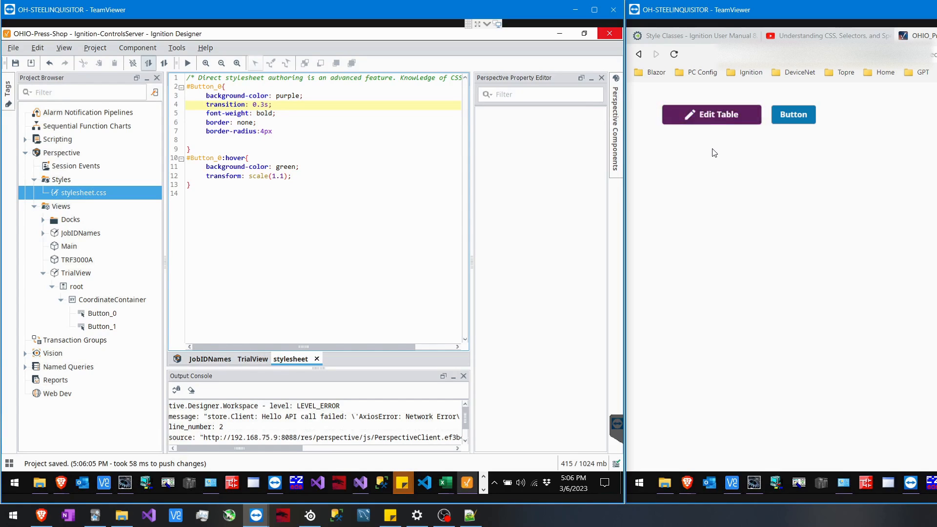
mouse_move(711, 123)
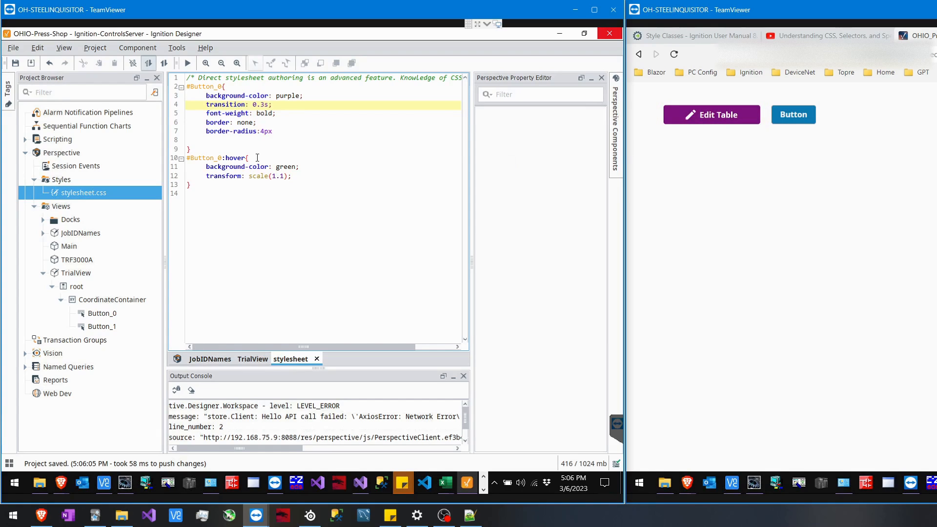
- Replace green with black as the #Button_0:hover background colour
double_click(284, 167)
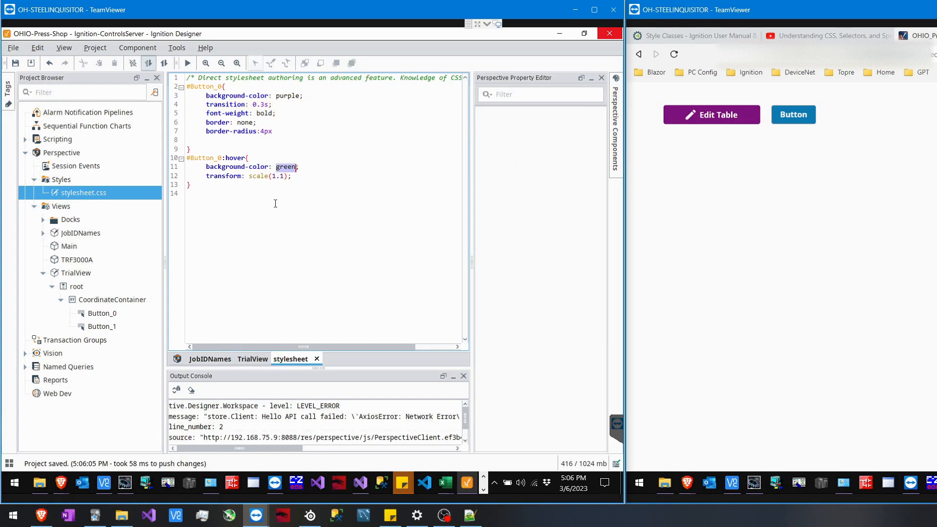
type("black")
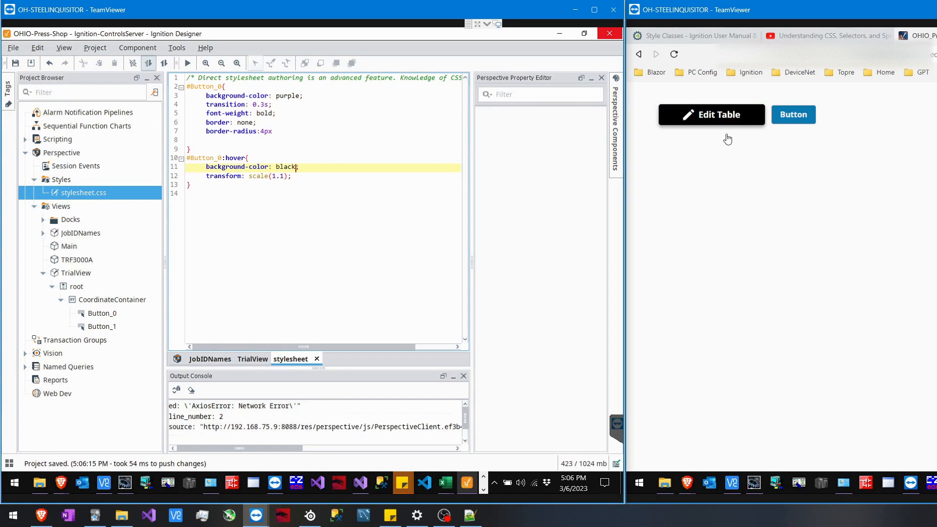
mouse_move(368, 163)
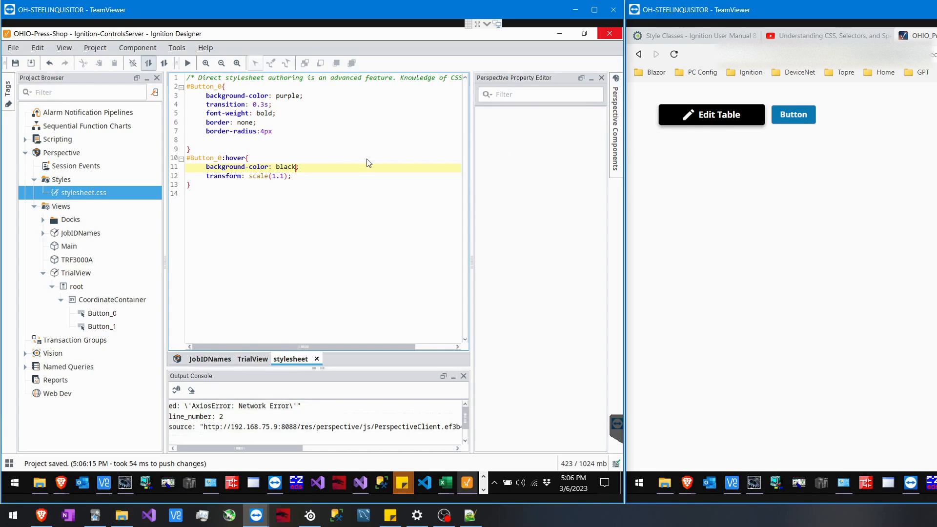